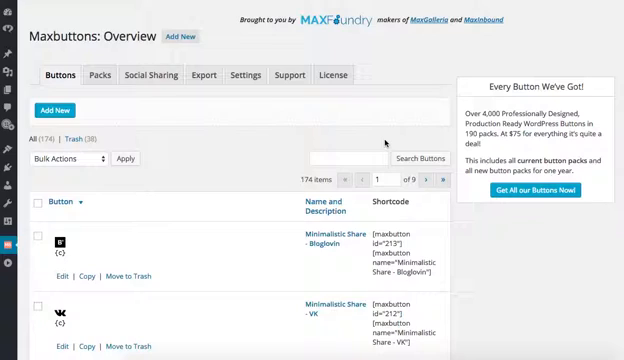
{"action": "mouse_move", "coordinate": [238, 176]}
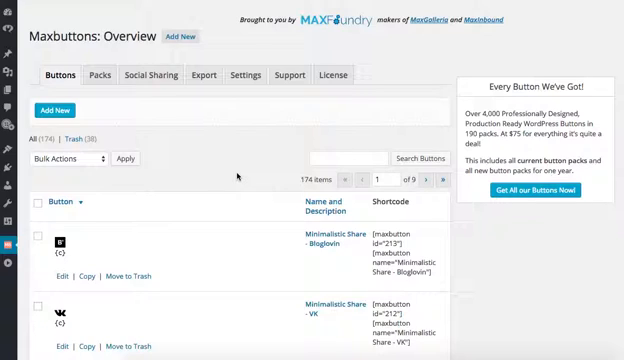
{"action": "mouse_move", "coordinate": [199, 186]}
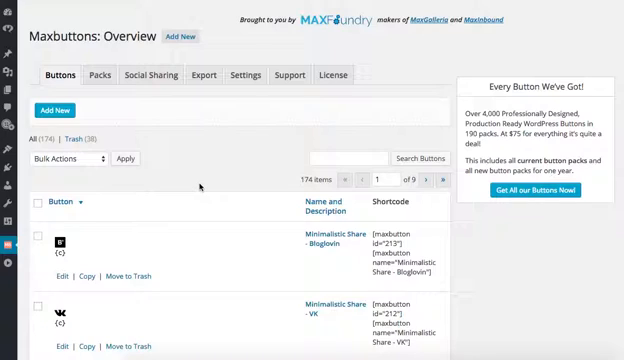
{"action": "mouse_move", "coordinate": [100, 268]}
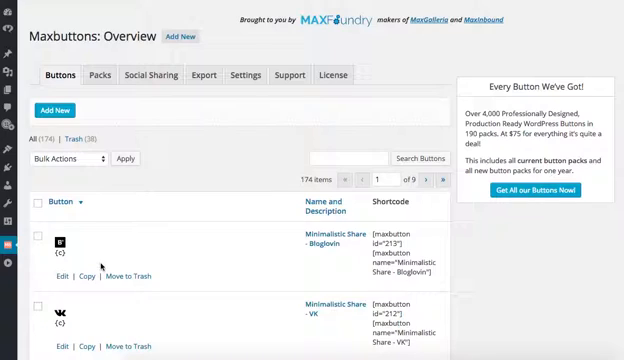
{"action": "mouse_move", "coordinate": [100, 268]}
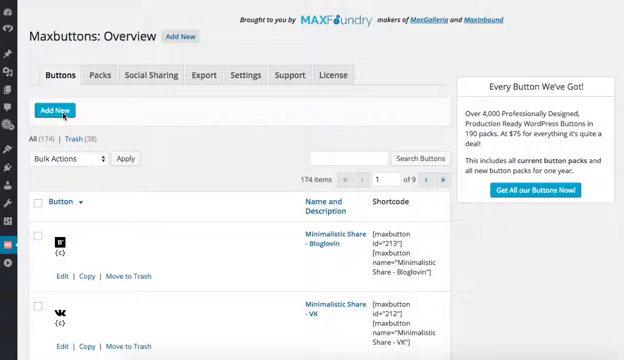
{"action": "mouse_move", "coordinate": [52, 110]}
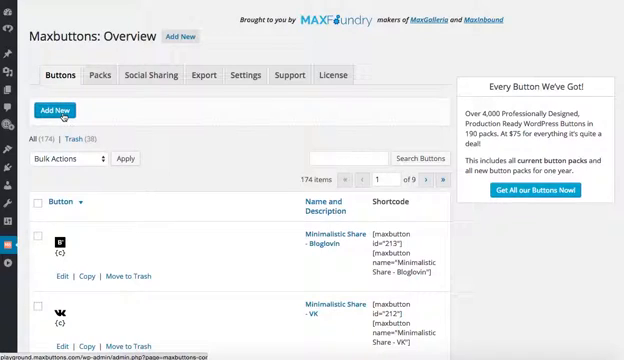
Step: Start a new MaxButtons Pro button from Add New
{"action": "left_click", "coordinate": [55, 110]}
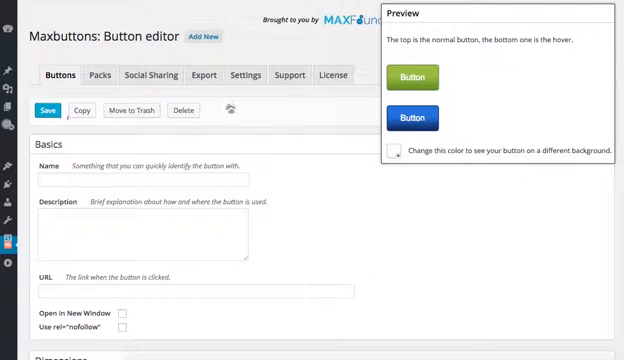
{"action": "mouse_move", "coordinate": [473, 71]}
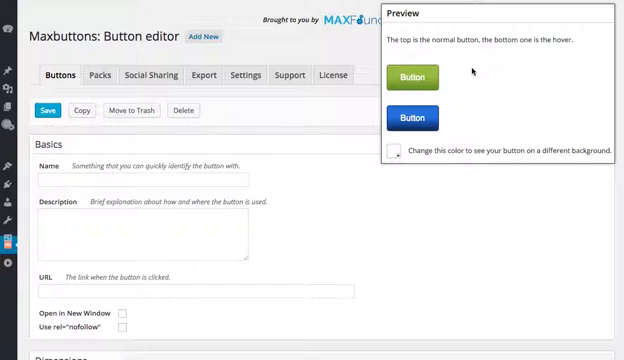
{"action": "mouse_move", "coordinate": [418, 77]}
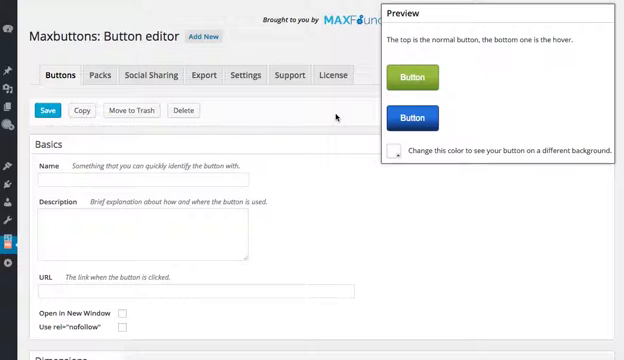
Step: Enter 'Add to Cart' as the new button's name
{"action": "left_click", "coordinate": [90, 183]}
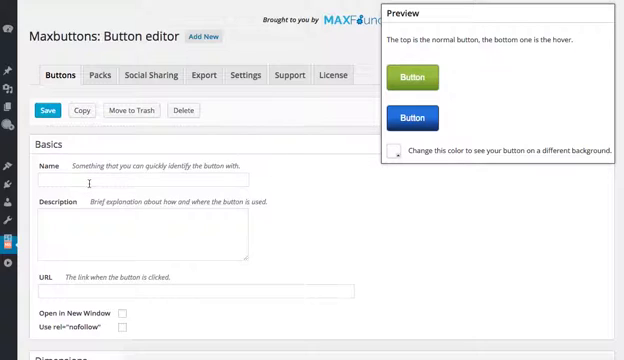
{"action": "type", "text": "A"}
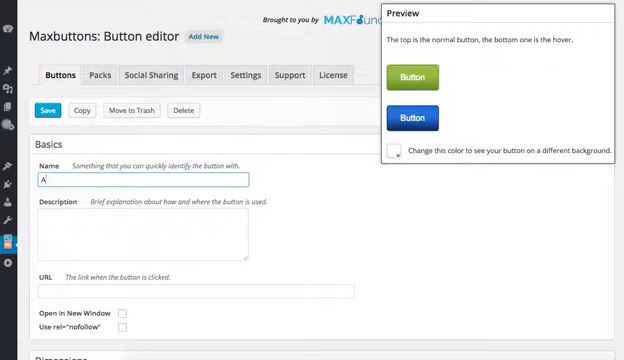
{"action": "type", "text": "dd to"}
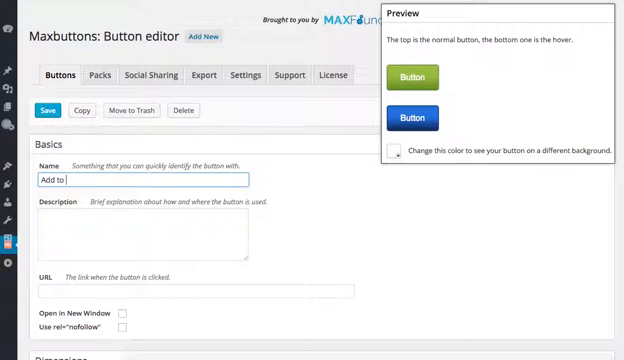
{"action": "type", "text": "Cart"}
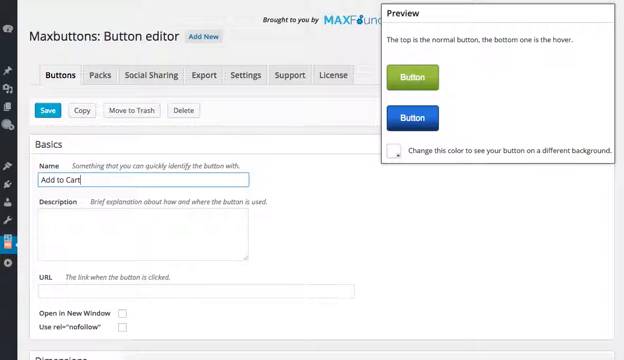
{"action": "left_click", "coordinate": [343, 209]}
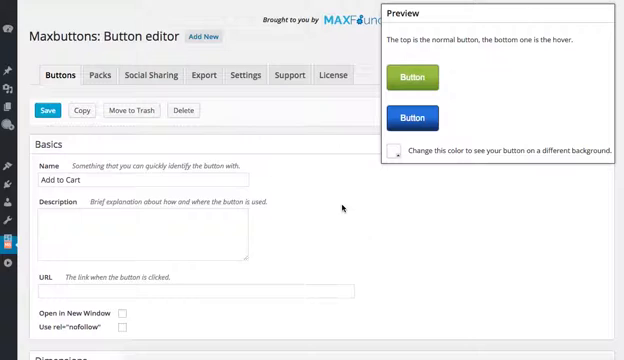
{"action": "scroll", "scroll_direction": "down", "scroll_amount": 3}
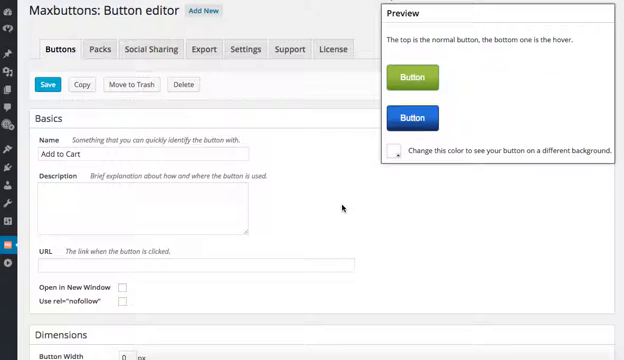
{"action": "scroll", "scroll_direction": "down", "scroll_amount": 3}
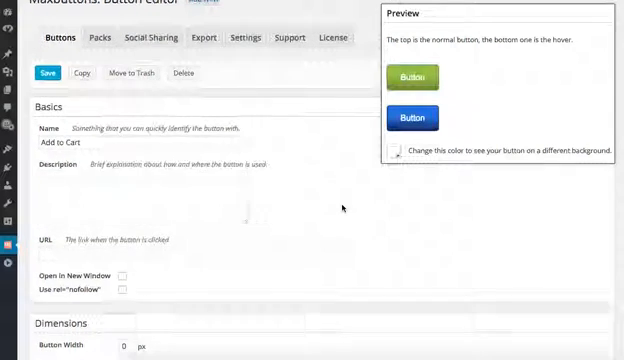
{"action": "scroll", "scroll_direction": "down", "scroll_amount": 3}
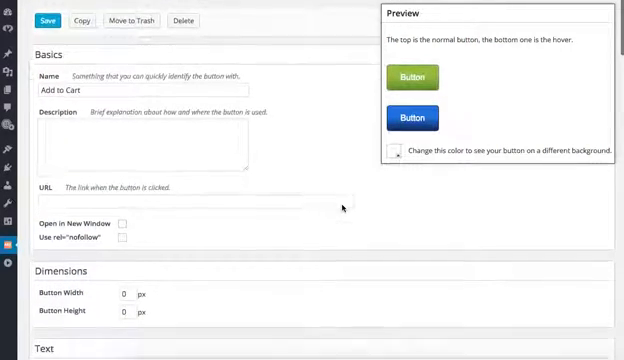
{"action": "scroll", "scroll_direction": "down", "scroll_amount": 3}
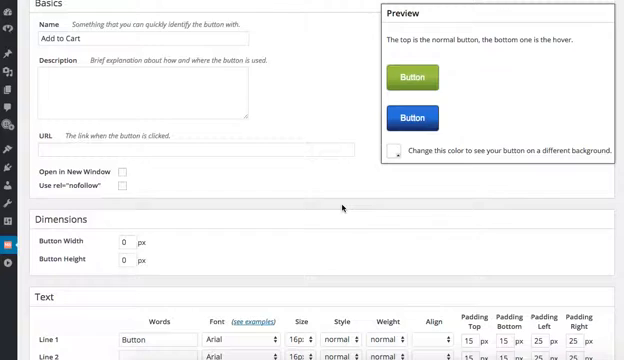
{"action": "mouse_move", "coordinate": [168, 238]}
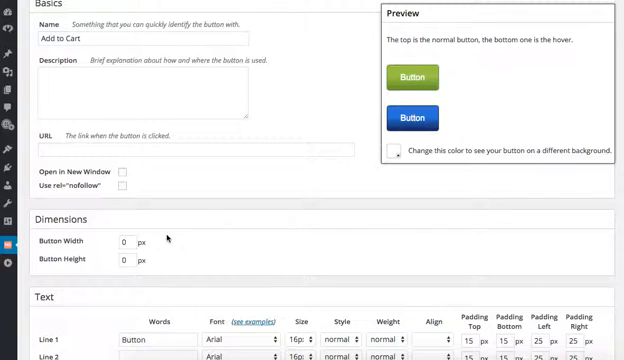
Step: Enter width 140 and height 40 in the Dimensions fields
{"action": "type", "text": "1"}
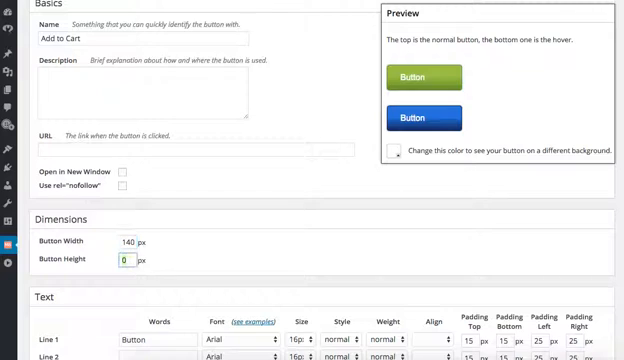
{"action": "type", "text": "40"}
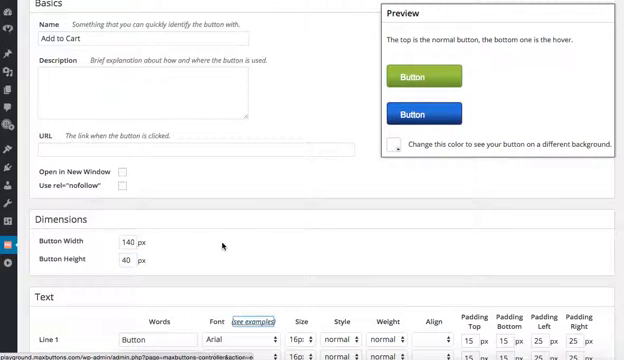
Step: Scroll to the Text section and set Line 1 to 'ADD TO CART'
{"action": "scroll", "scroll_direction": "down", "scroll_amount": 3}
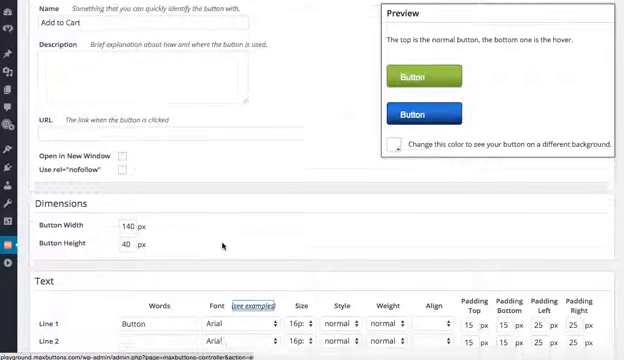
{"action": "scroll", "scroll_direction": "down", "scroll_amount": 3}
{"action": "type", "text": "ADD TO CART"}
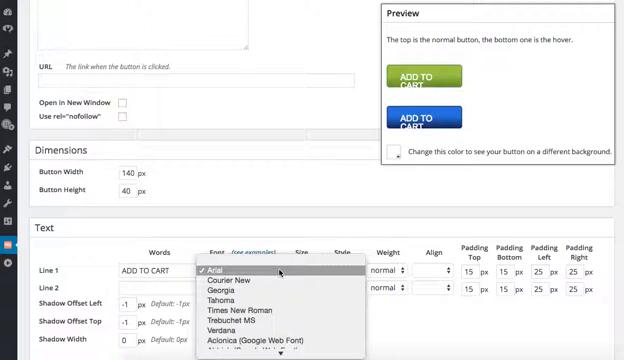
{"action": "mouse_move", "coordinate": [225, 290]}
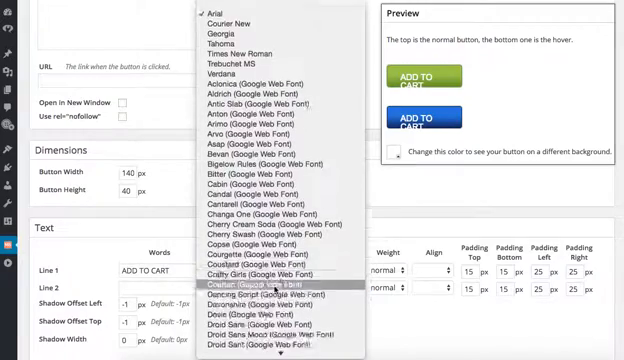
Step: Set Line 1 to Open Sans 14px with top padding 14 and zero side padding
{"action": "scroll", "scroll_direction": "down", "scroll_amount": 3}
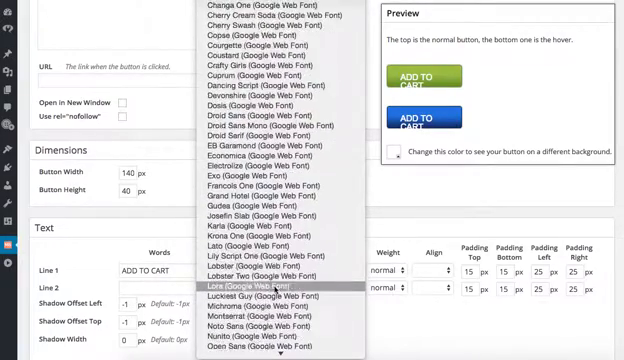
{"action": "scroll", "scroll_direction": "down", "scroll_amount": 3}
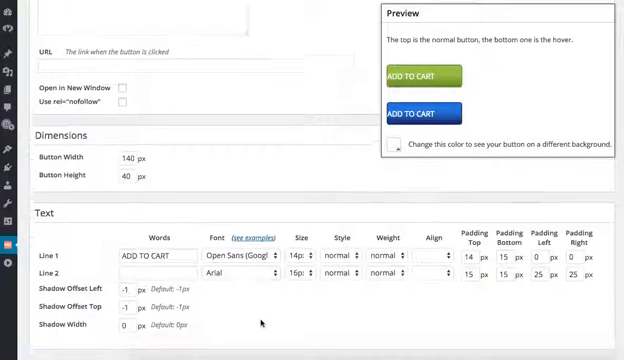
Step: Tick 'Use Font Awesome Icon' under Icons and images and show the icon grid
{"action": "scroll", "scroll_direction": "down", "scroll_amount": 3}
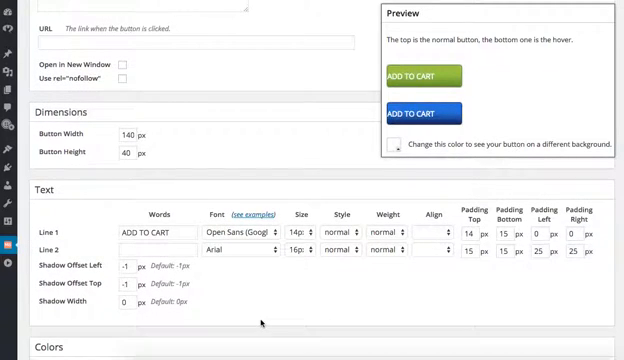
{"action": "scroll", "scroll_direction": "down", "scroll_amount": 3}
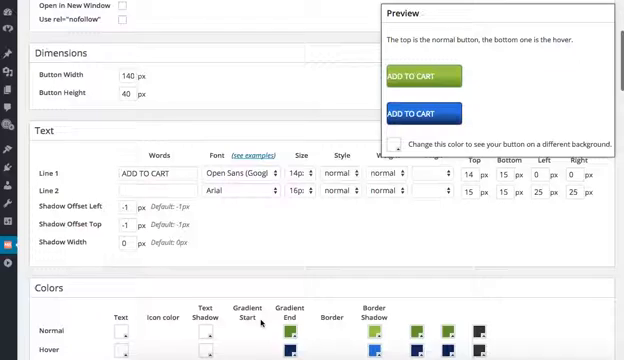
{"action": "scroll", "scroll_direction": "down", "scroll_amount": 3}
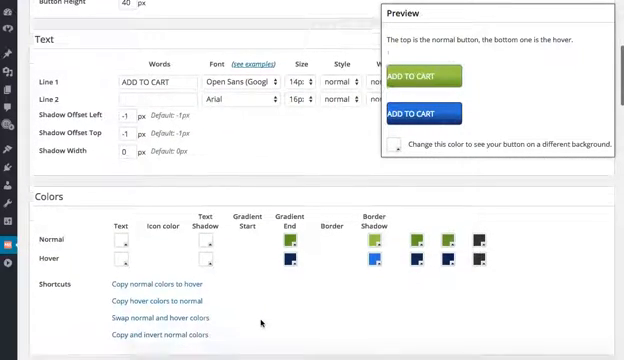
{"action": "scroll", "scroll_direction": "down", "scroll_amount": 3}
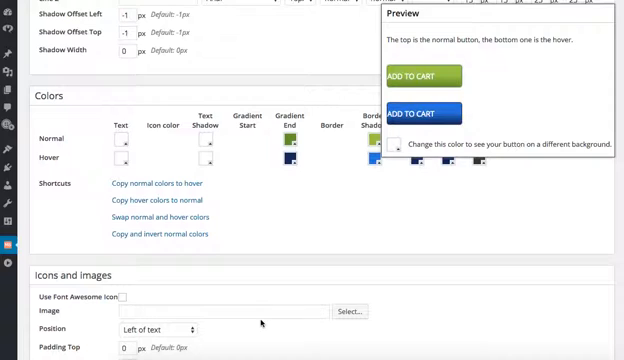
{"action": "scroll", "scroll_direction": "down", "scroll_amount": 3}
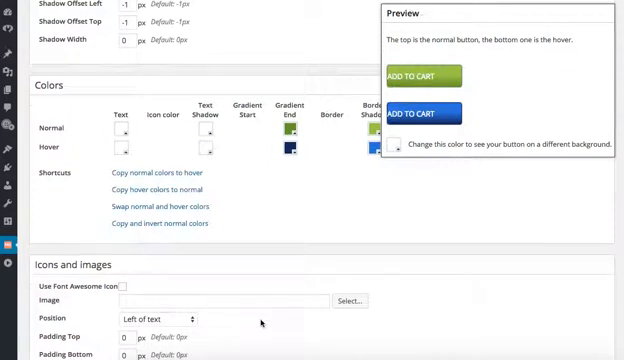
{"action": "scroll", "scroll_direction": "down", "scroll_amount": 3}
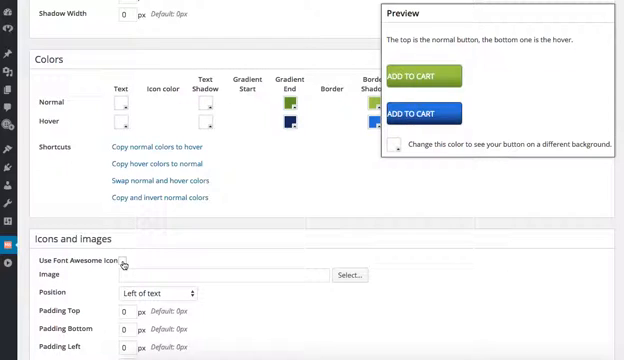
{"action": "left_click", "coordinate": [125, 260]}
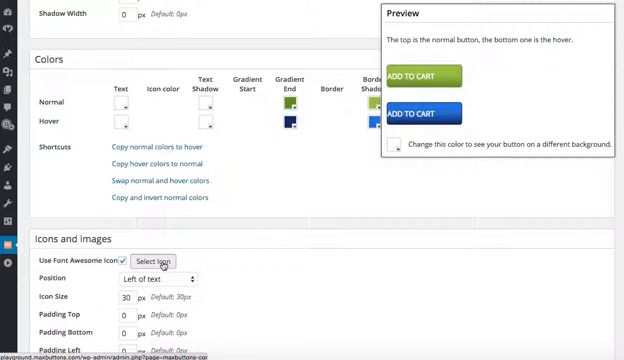
{"action": "left_click", "coordinate": [153, 261]}
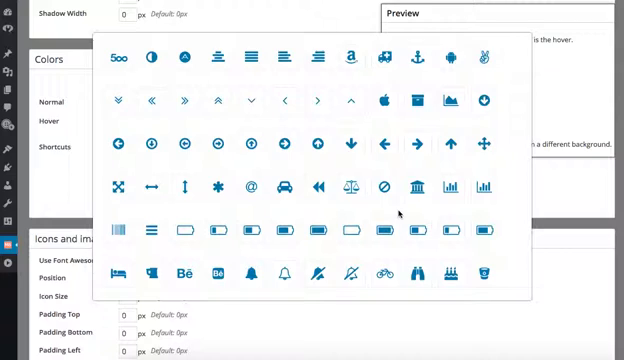
Step: Browse the Font Awesome grid and select the Plus icon
{"action": "scroll", "scroll_direction": "down", "scroll_amount": 3}
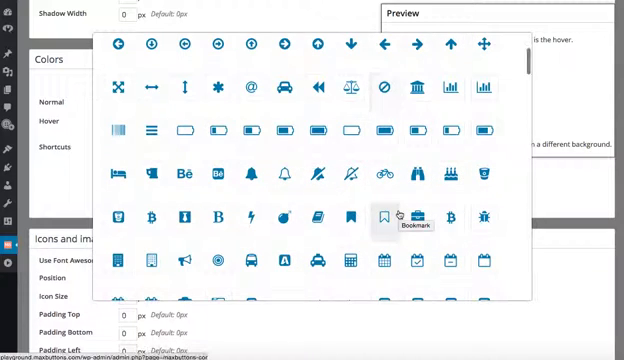
{"action": "scroll", "scroll_direction": "down", "scroll_amount": 3}
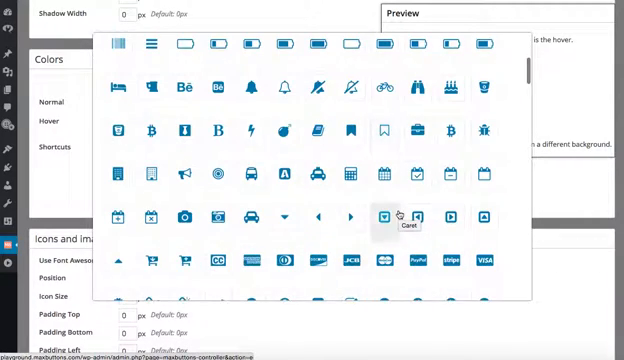
{"action": "scroll", "scroll_direction": "down", "scroll_amount": 3}
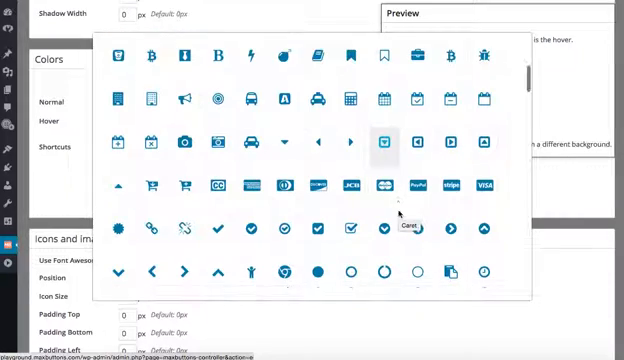
{"action": "scroll", "scroll_direction": "down", "scroll_amount": 3}
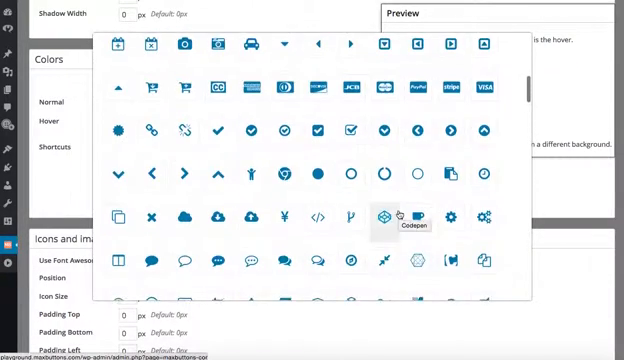
{"action": "scroll", "scroll_direction": "down", "scroll_amount": 3}
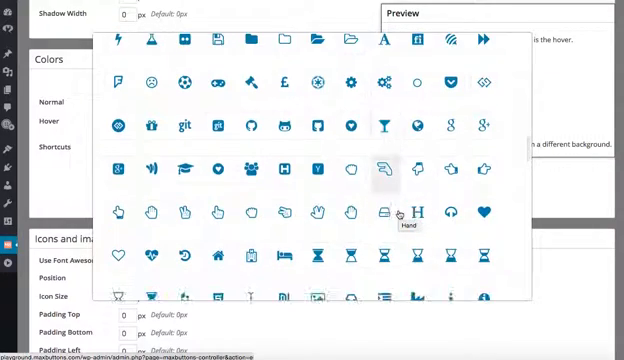
{"action": "scroll", "scroll_direction": "down", "scroll_amount": 3}
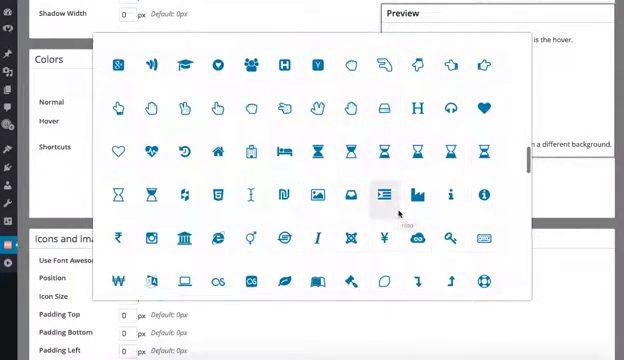
{"action": "scroll", "scroll_direction": "down", "scroll_amount": 3}
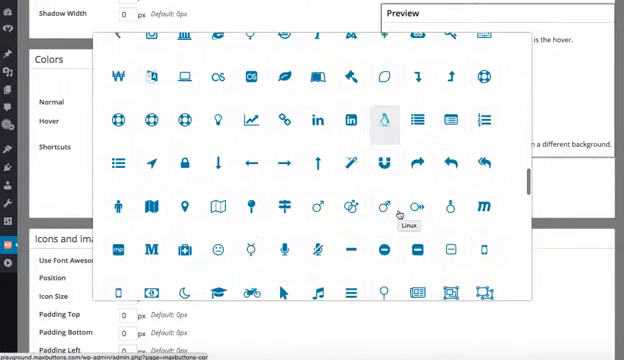
{"action": "scroll", "scroll_direction": "down", "scroll_amount": 3}
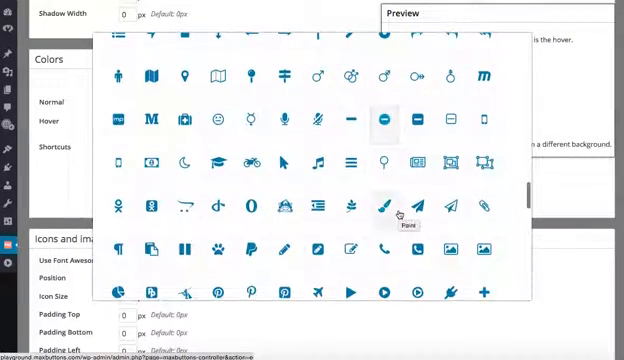
{"action": "scroll", "scroll_direction": "down", "scroll_amount": 3}
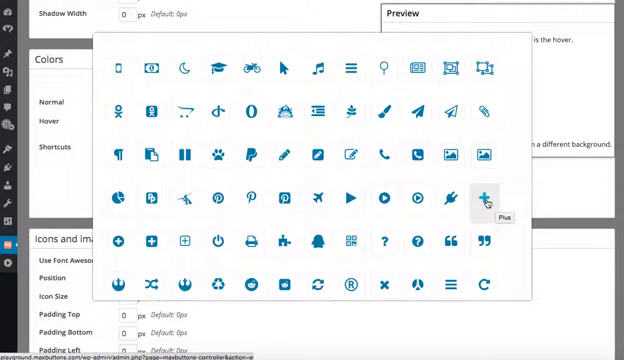
{"action": "left_click", "coordinate": [482, 196]}
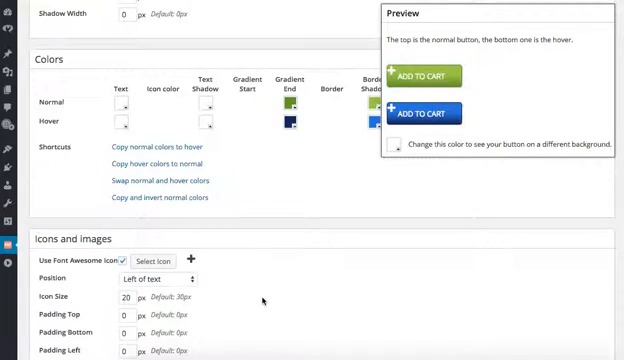
Step: Set icon size 20, padding top 11 and padding left 12
{"action": "scroll", "scroll_direction": "down", "scroll_amount": 3}
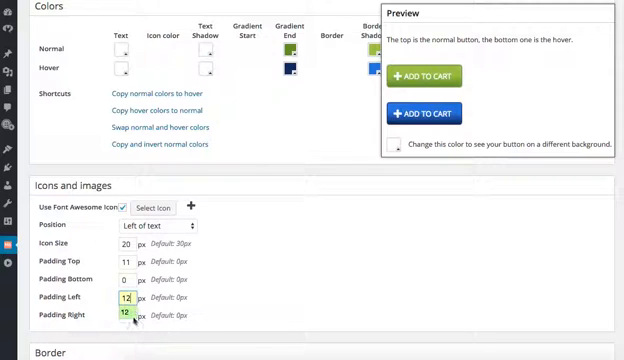
{"action": "type", "text": "0"}
{"action": "left_click", "coordinate": [128, 314]}
{"action": "type", "text": "5"}
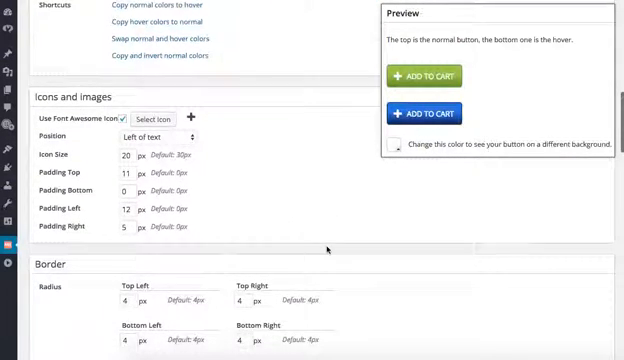
Step: Set the Border width to 0 for a flat, borderless button
{"action": "scroll", "scroll_direction": "down", "scroll_amount": 3}
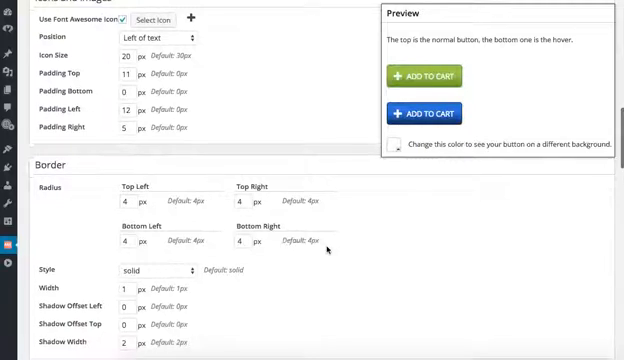
{"action": "scroll", "scroll_direction": "down", "scroll_amount": 3}
{"action": "type", "text": "0"}
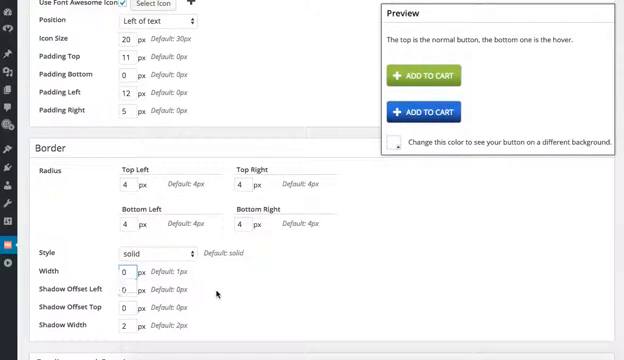
{"action": "left_click", "coordinate": [126, 326]}
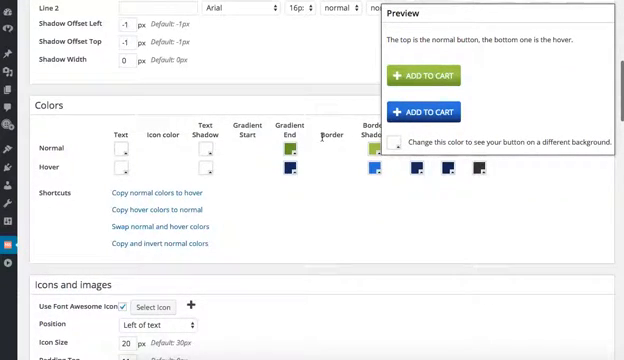
Step: Change the Normal Gradient End colour to gray (94,94,94) and start the next swatch
{"action": "scroll", "scroll_direction": "down", "scroll_amount": 3}
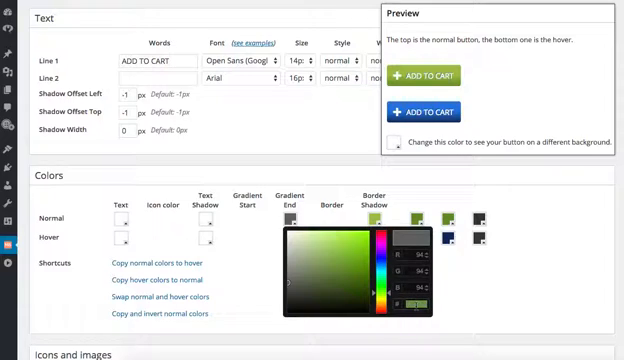
{"action": "mouse_move", "coordinate": [492, 298]}
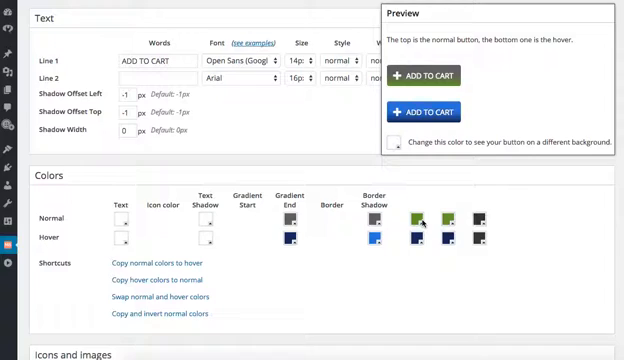
{"action": "left_click", "coordinate": [421, 217]}
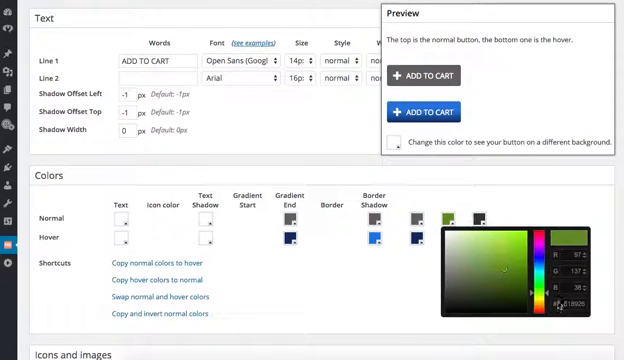
Step: Change the remaining green Normal swatch to gray and scroll down to the hover colors
{"action": "left_click", "coordinate": [504, 269]}
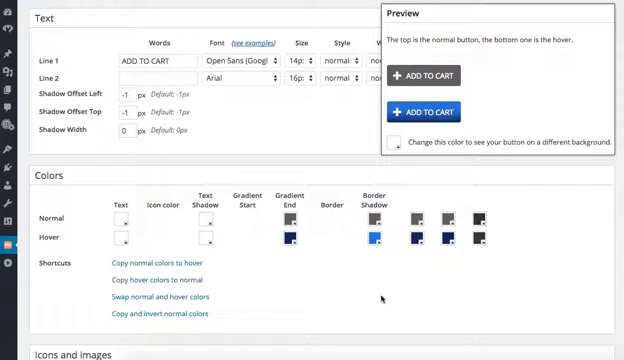
{"action": "mouse_move", "coordinate": [380, 300]}
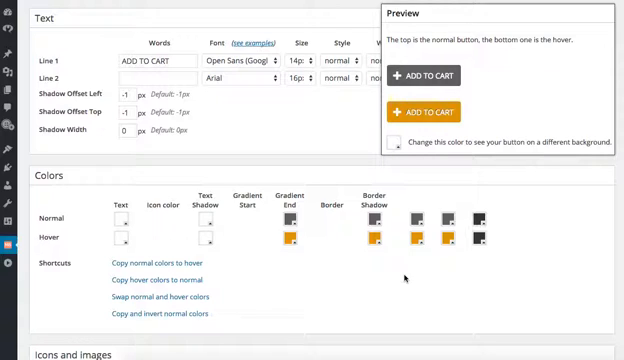
{"action": "scroll", "scroll_direction": "down", "scroll_amount": 3}
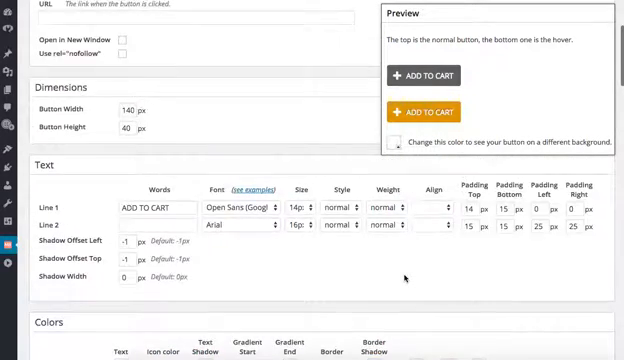
Step: Save the finished ADD TO CART button from the top of the Button editor
{"action": "scroll", "scroll_direction": "up", "scroll_amount": 3}
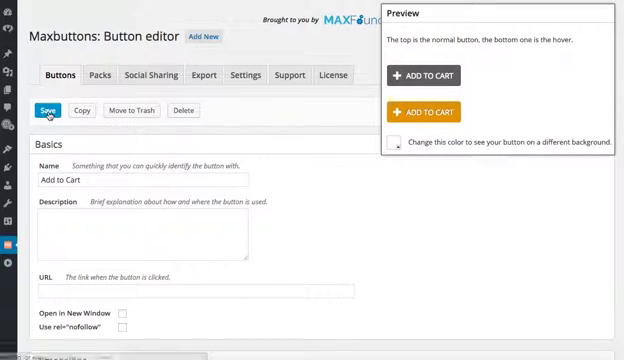
{"action": "left_click", "coordinate": [50, 110]}
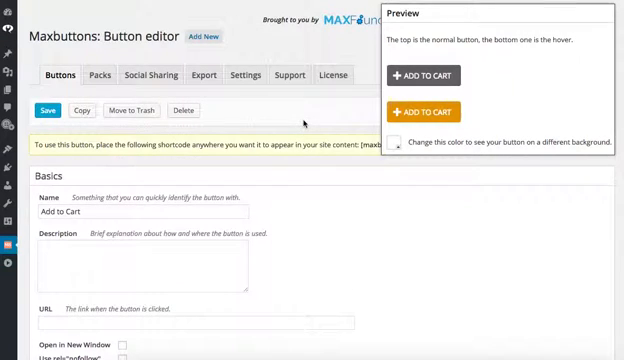